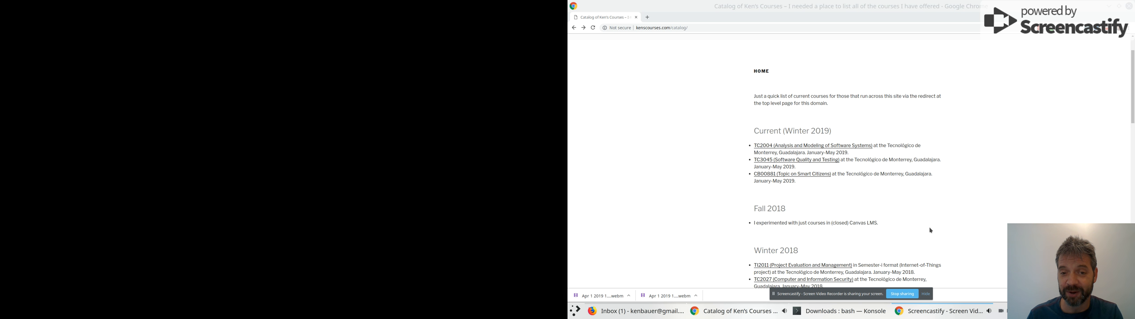
mouse_move(897, 210)
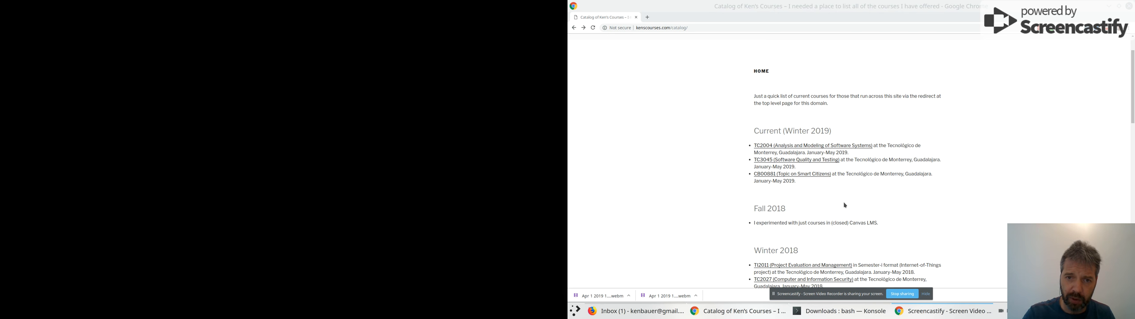
mouse_move(785, 208)
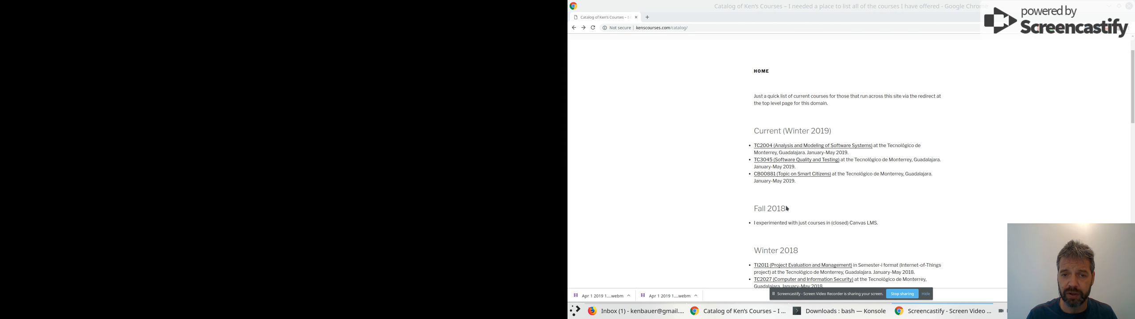
Step: Scroll the course catalog and open CB00881 Topic on Smart Citizens under Current (Winter 2019)
scroll(down, 3)
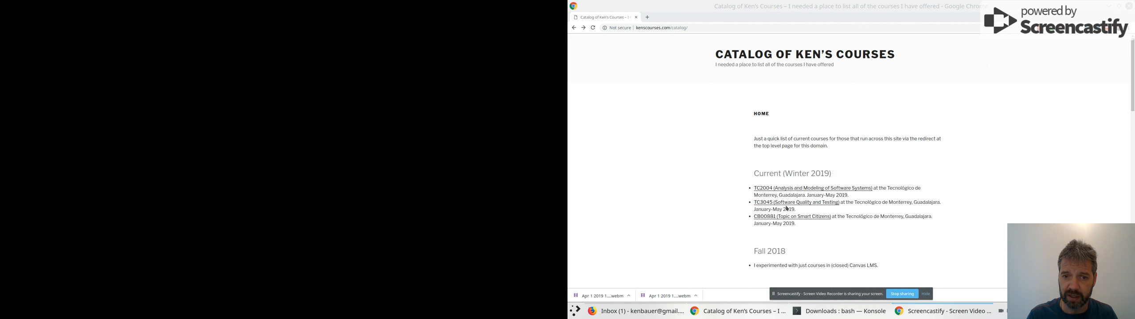
mouse_move(841, 260)
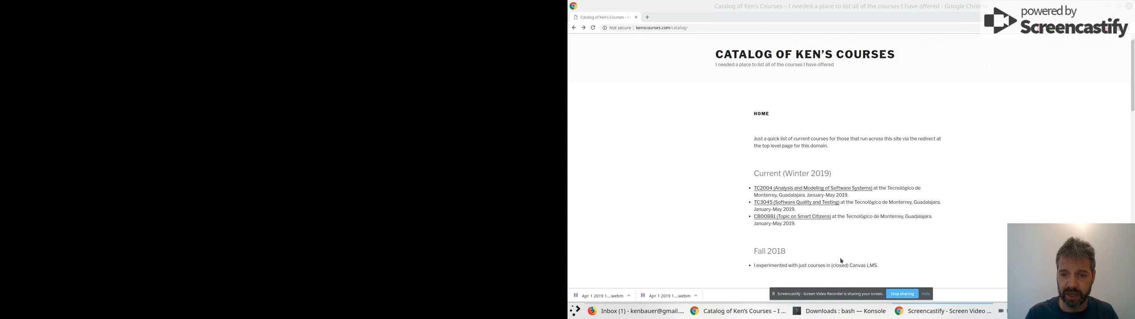
mouse_move(723, 239)
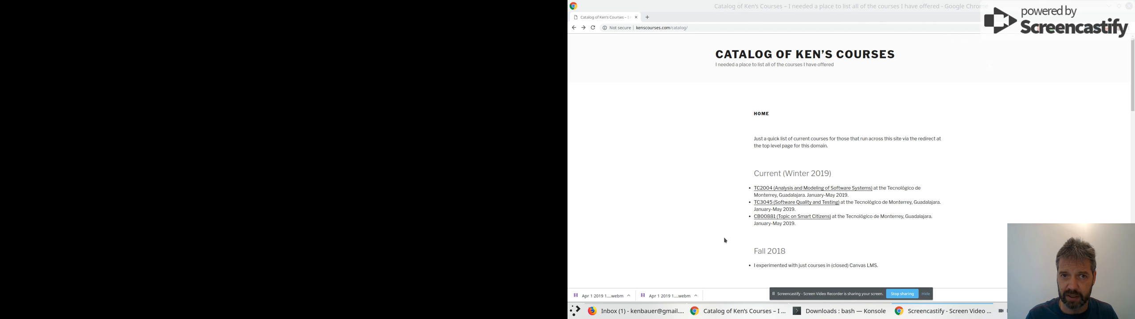
mouse_move(729, 211)
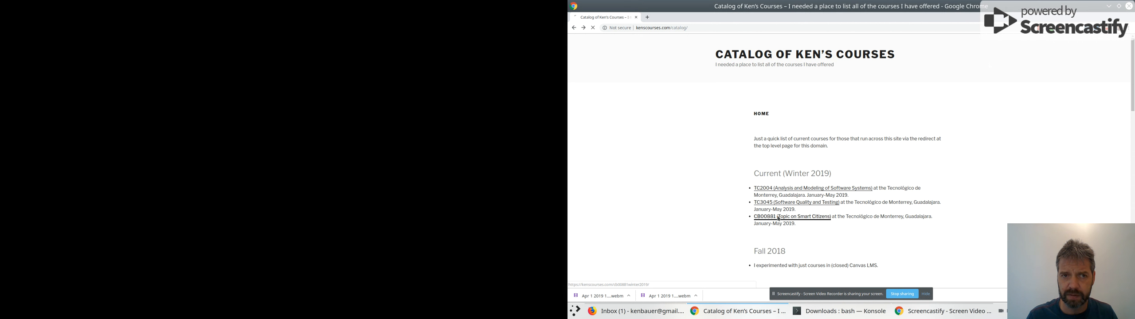
click(781, 216)
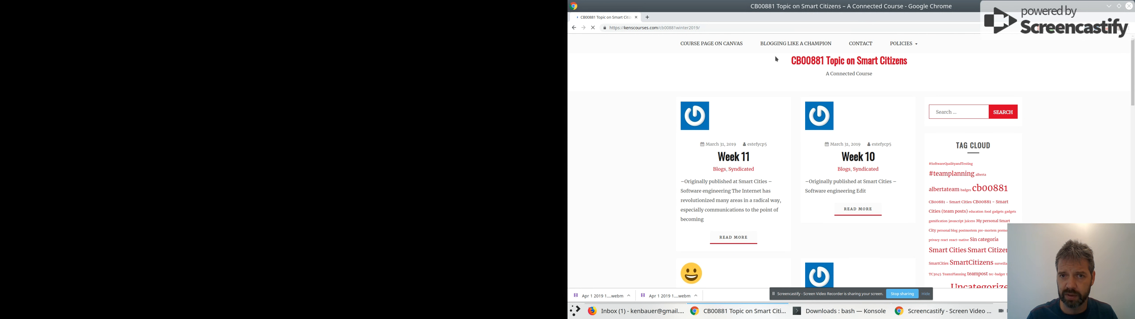
mouse_move(712, 43)
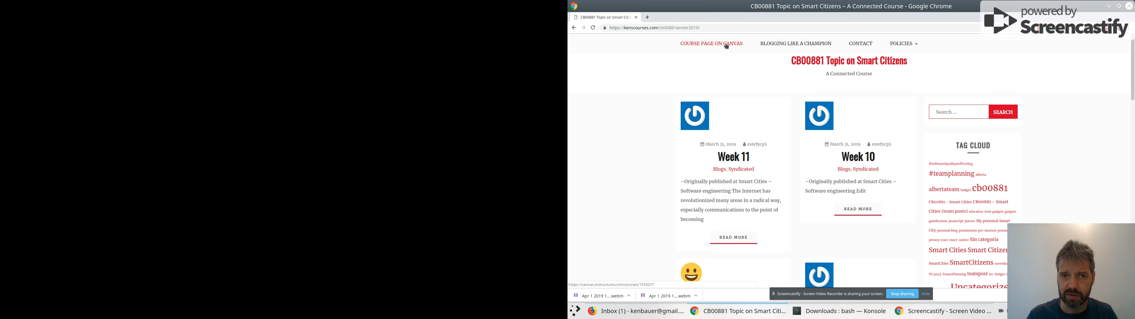
Step: Go to the course's Canvas page and scroll through its This Week and Next Week plans
click(711, 44)
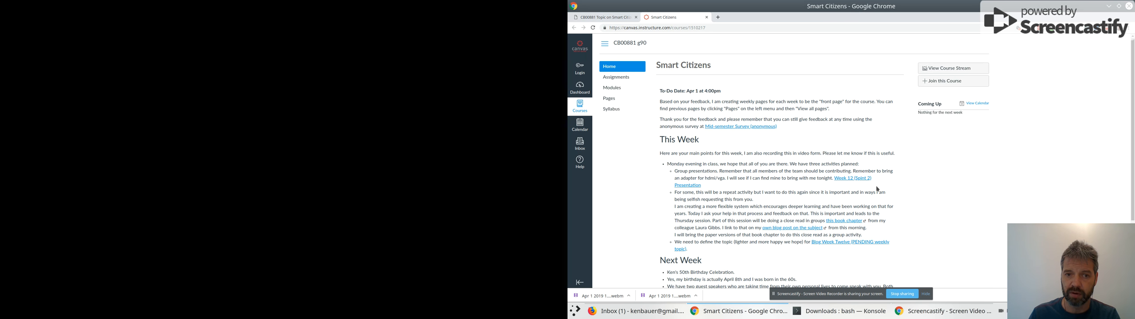
mouse_move(774, 188)
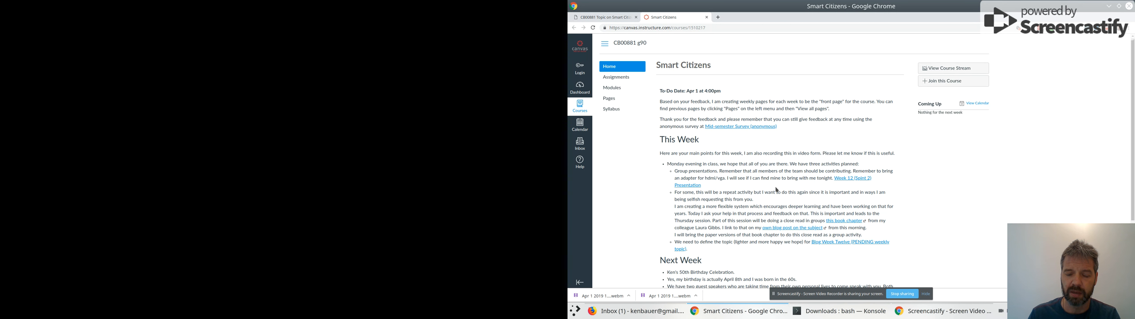
mouse_move(776, 190)
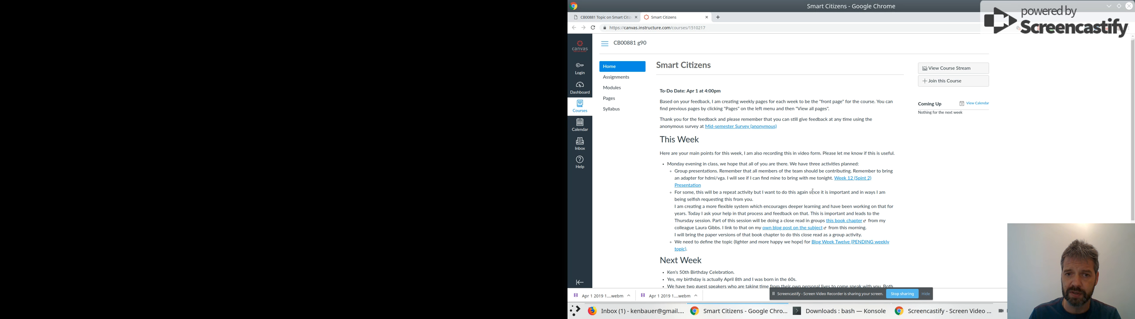
mouse_move(829, 152)
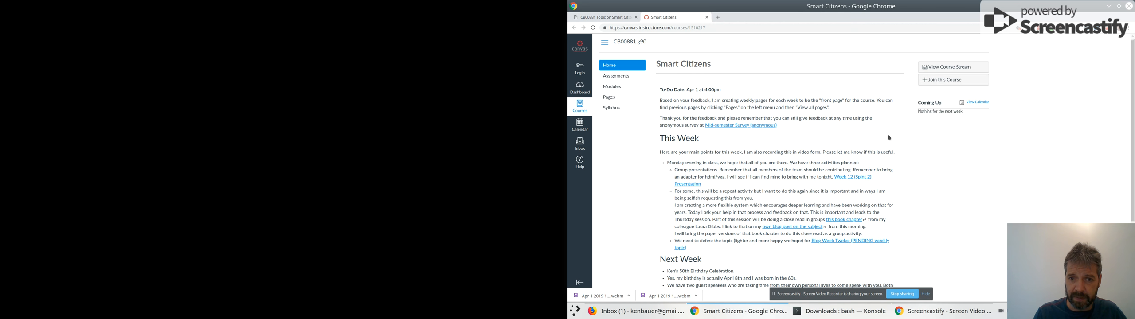
mouse_move(854, 177)
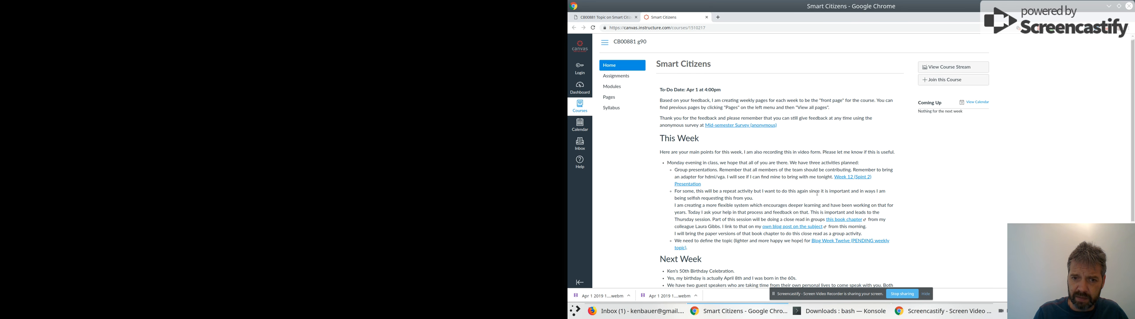
mouse_move(774, 205)
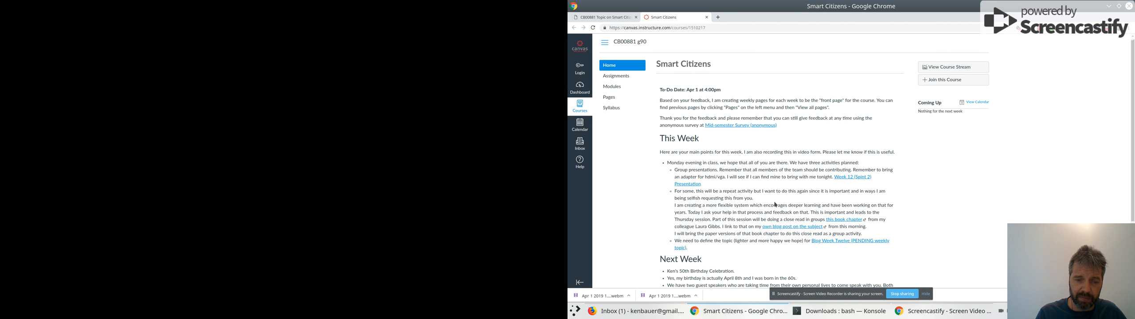
scroll(down, 3)
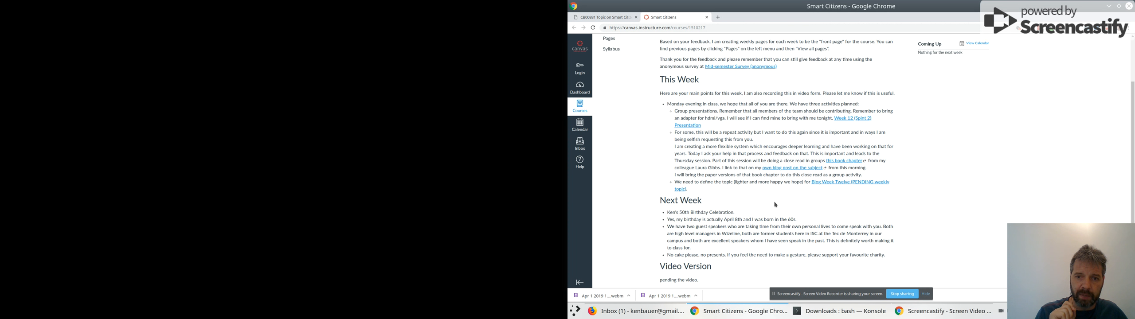
mouse_move(838, 173)
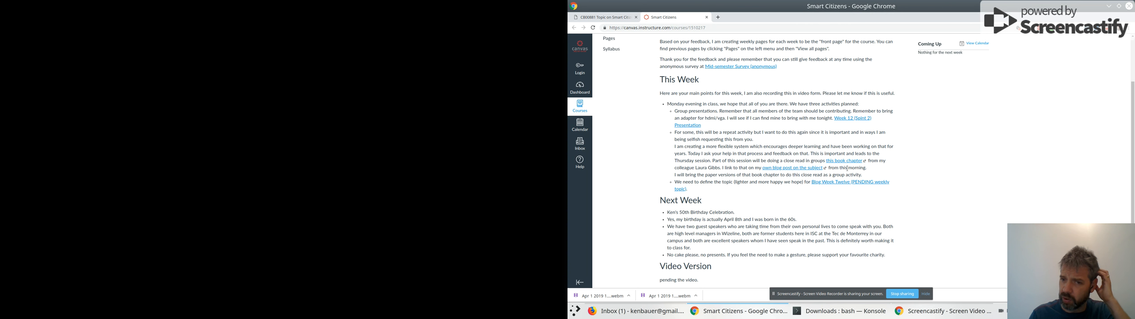
mouse_move(868, 182)
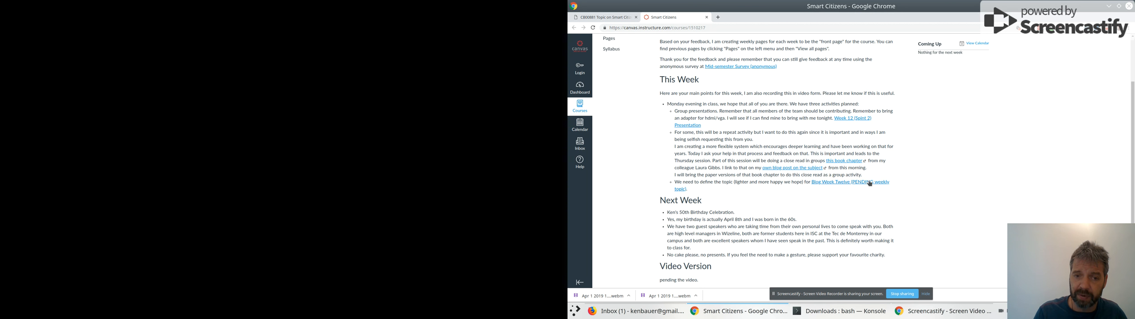
mouse_move(880, 200)
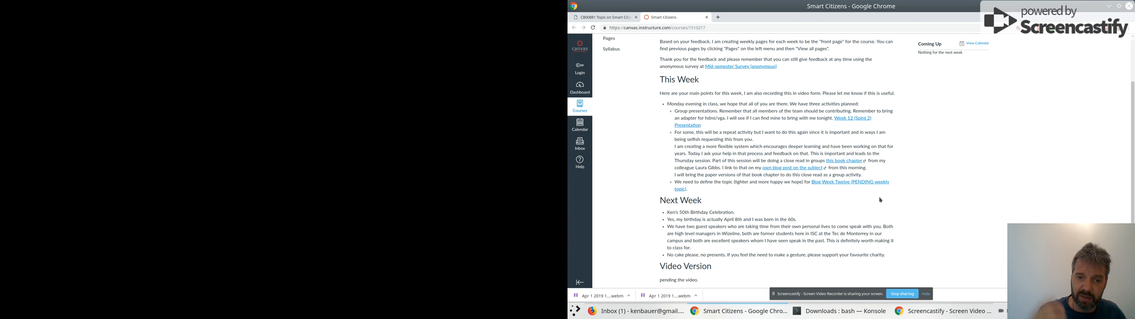
mouse_move(887, 214)
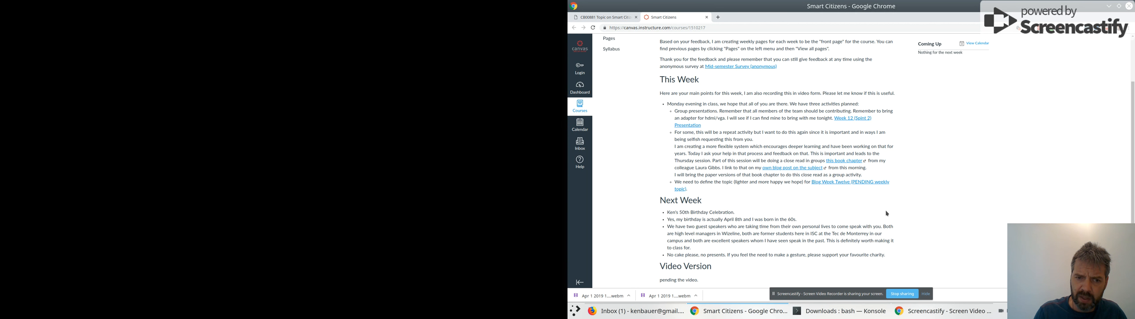
scroll(down, 3)
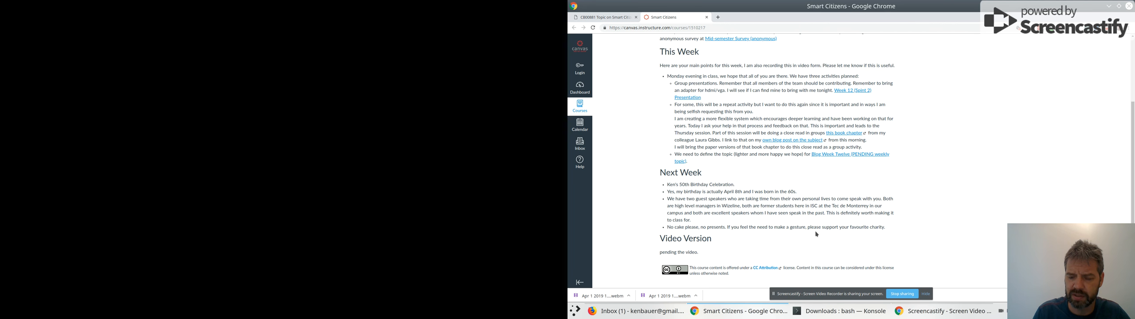
mouse_move(932, 281)
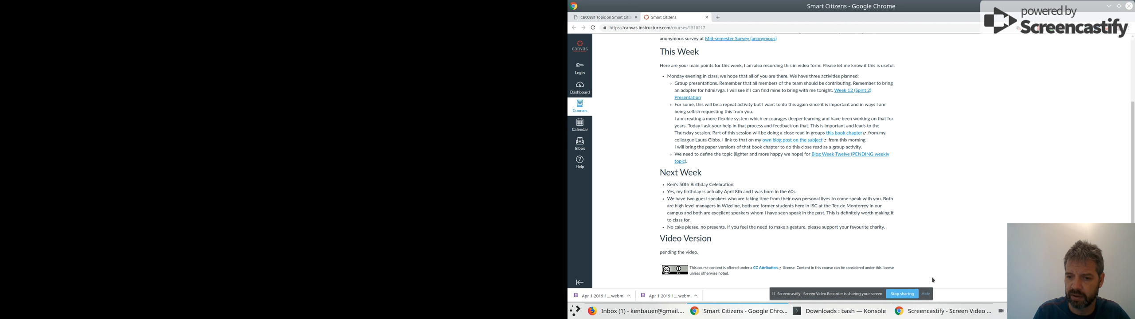